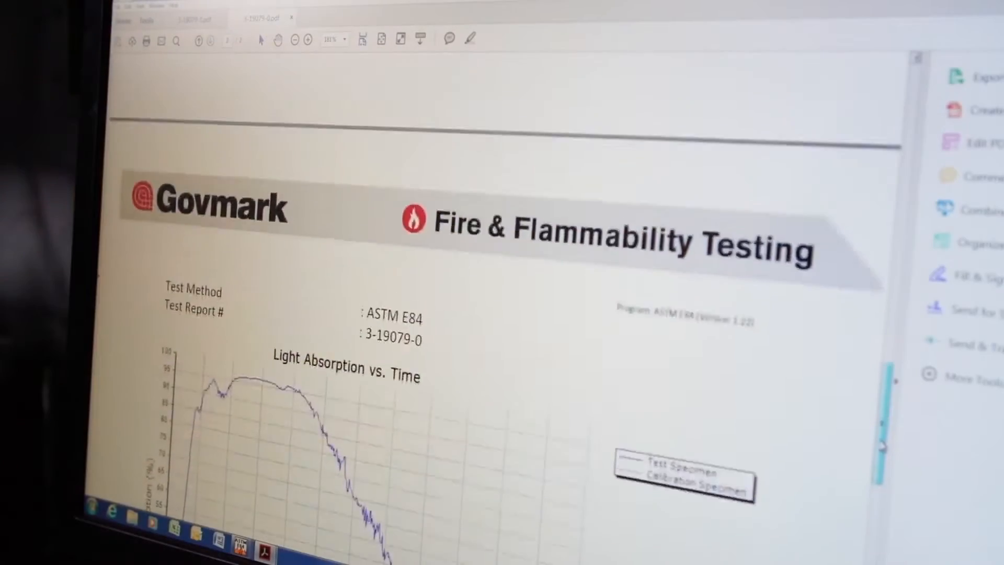
pyautogui.scroll(-3)
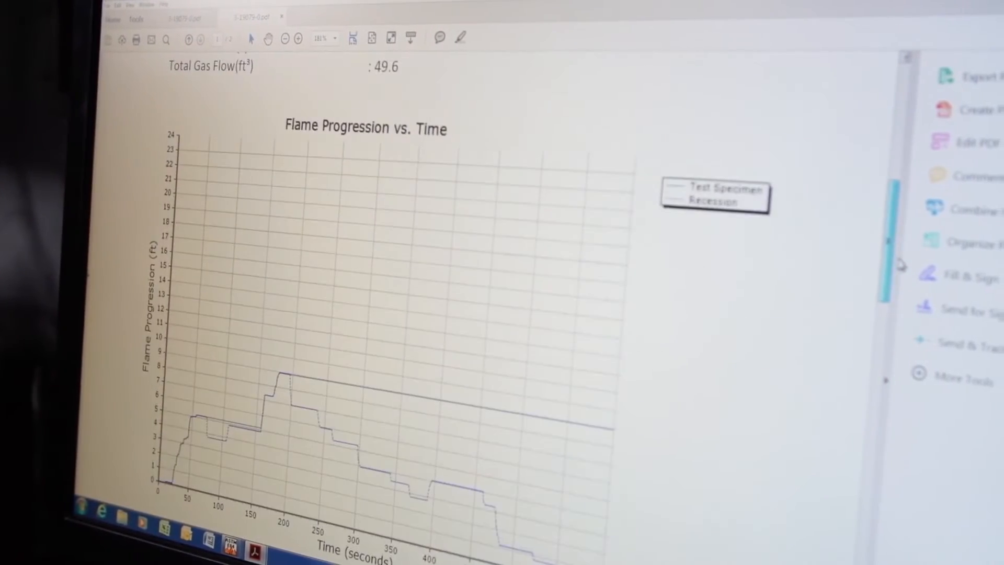
pyautogui.scroll(3)
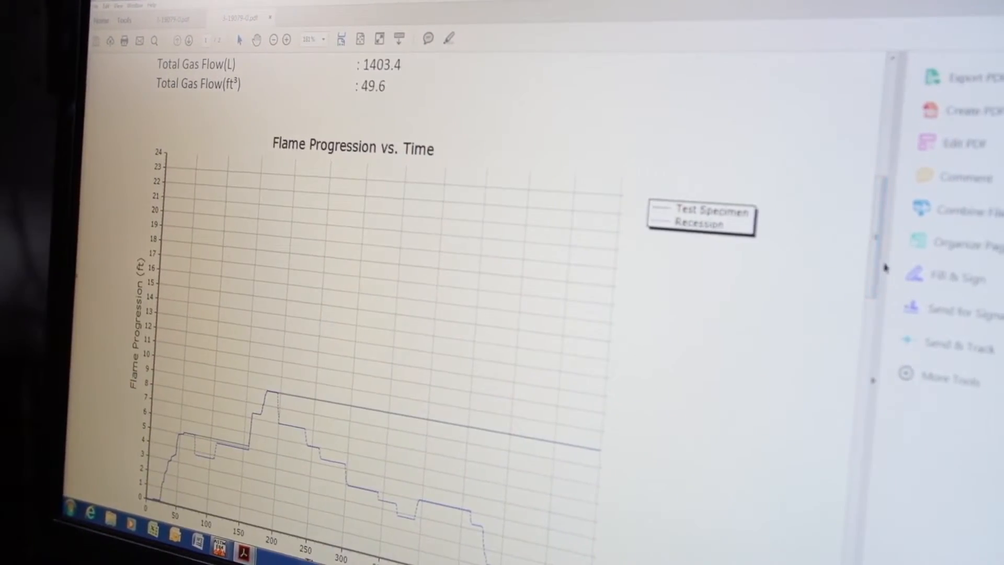